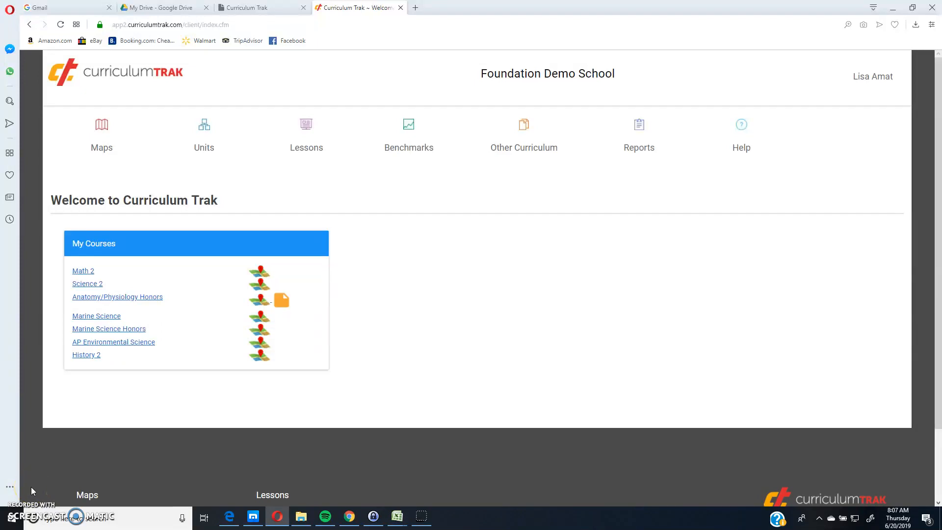
mouse_move(33, 491)
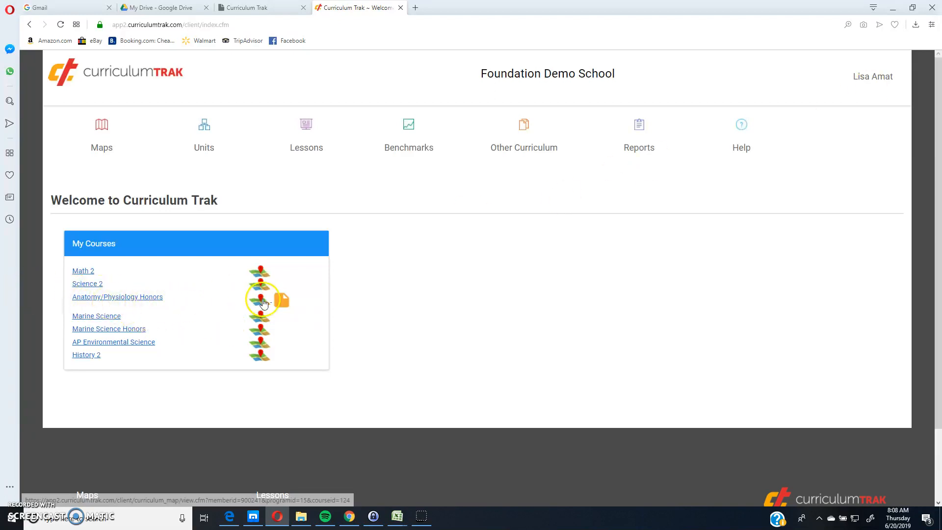
mouse_move(261, 301)
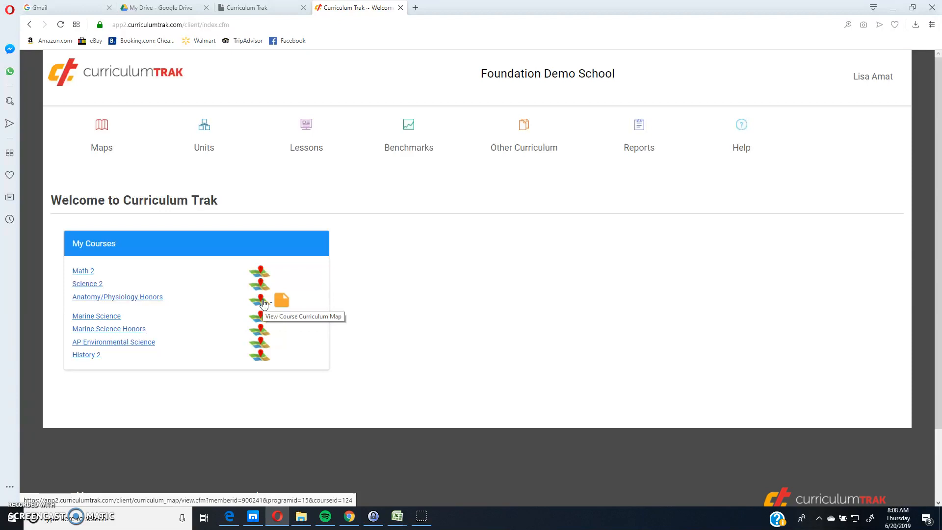
Step: Open the Anatomy/Physiology Honors curriculum map from My Courses
click(259, 296)
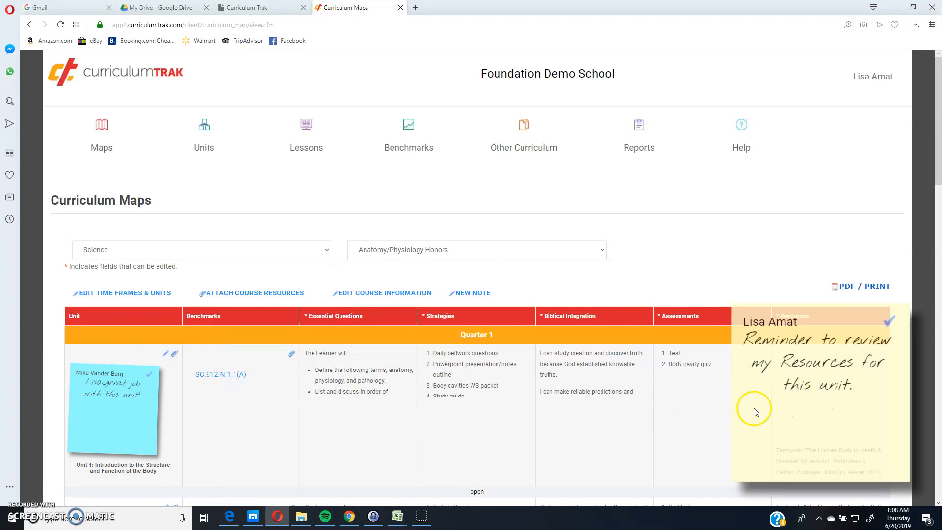
mouse_move(702, 458)
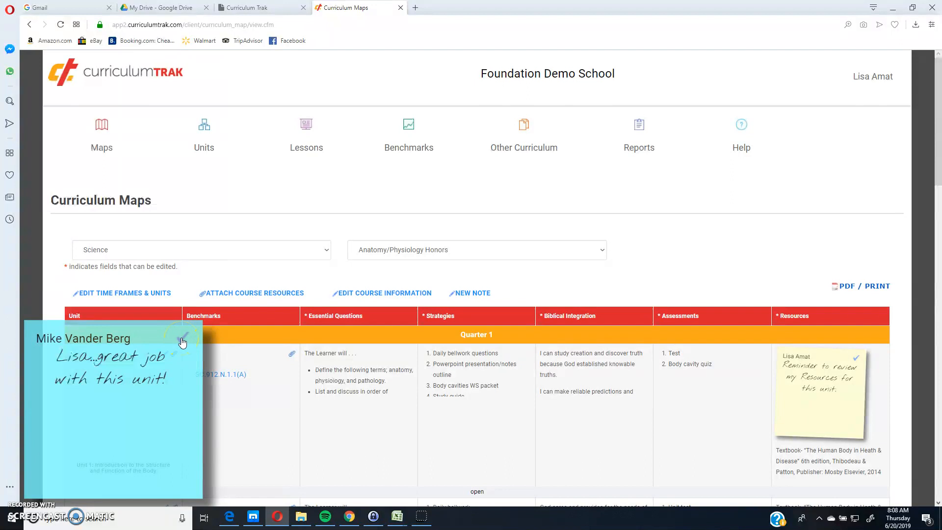
Step: Dismiss the blue praise note, dismiss the Resources reminder note, then undo to restore it
click(183, 339)
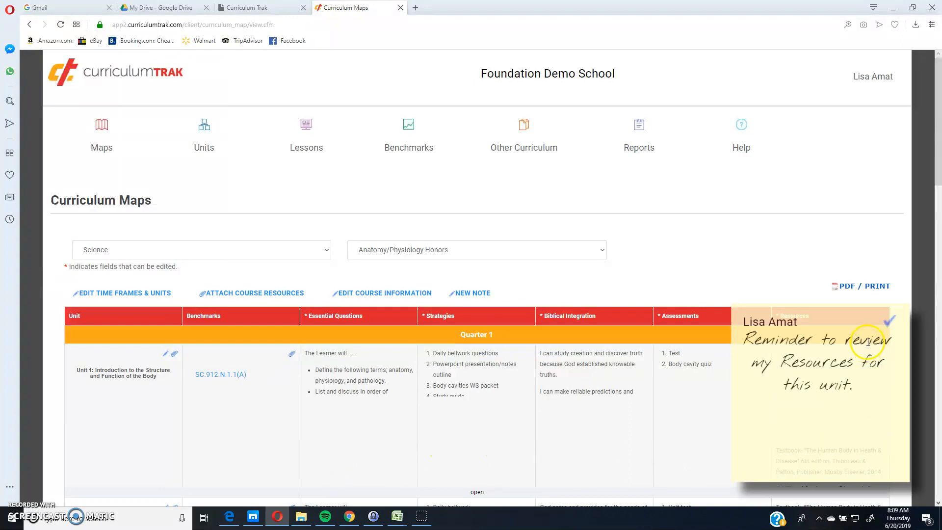
click(889, 319)
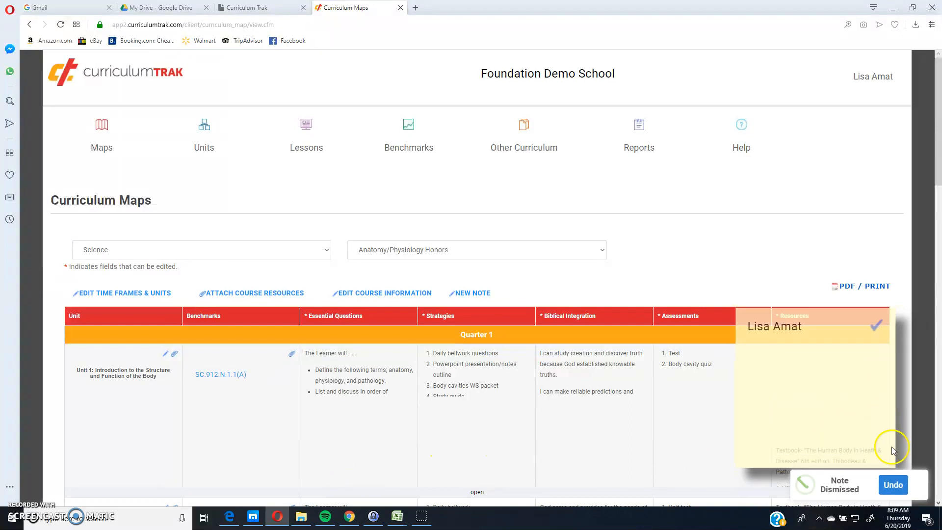
click(892, 483)
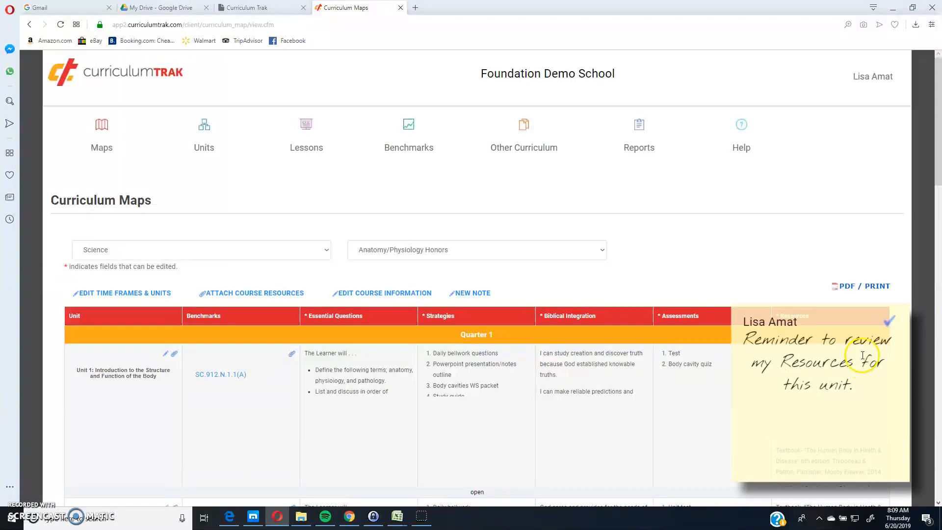
mouse_move(792, 345)
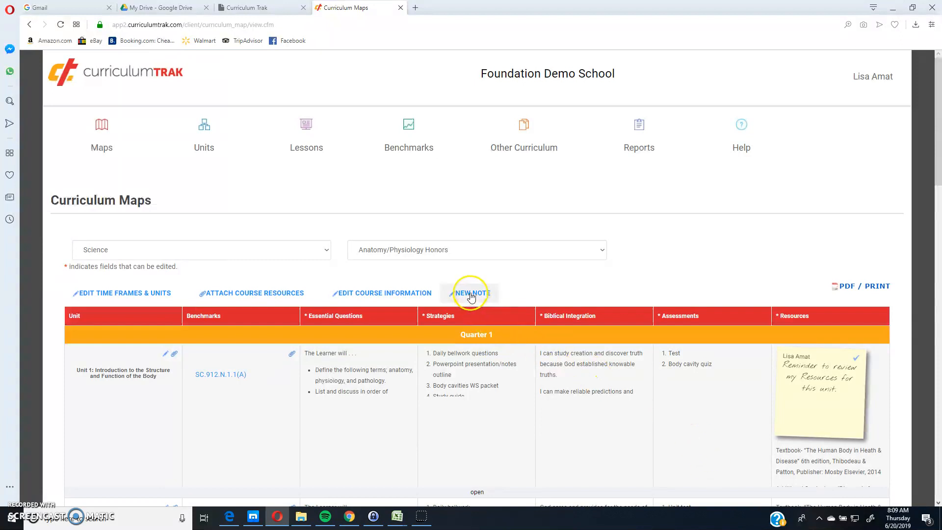
Step: Create a new sticky note reading that you need to work on these Essential Questions a bit more
click(472, 293)
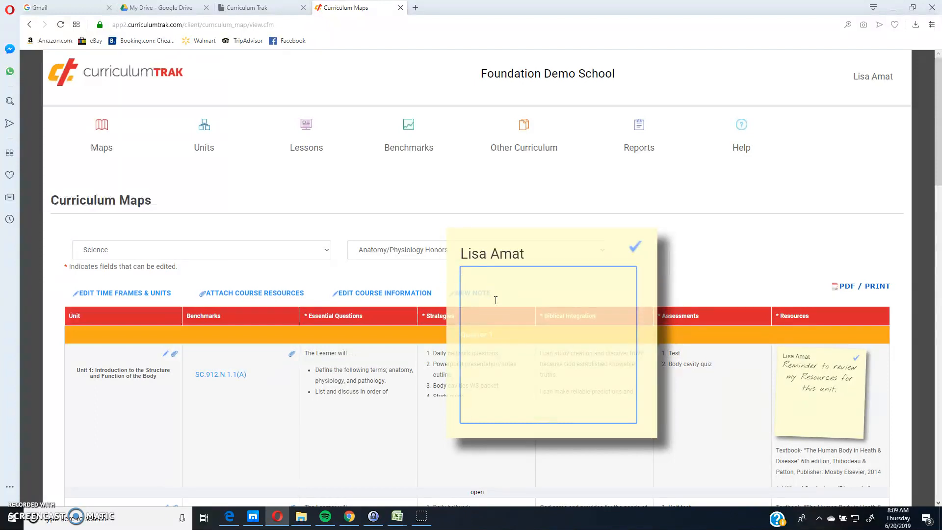
click(469, 282)
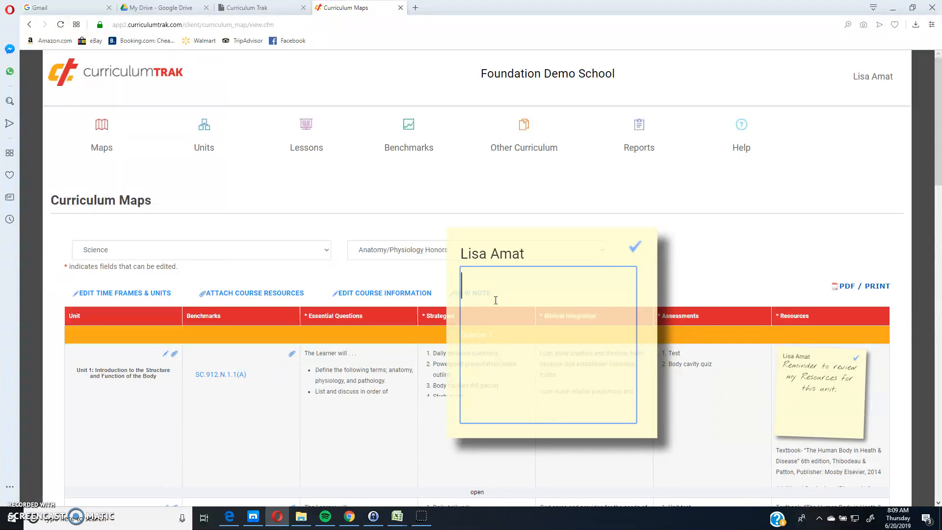
text(I need to work on these)
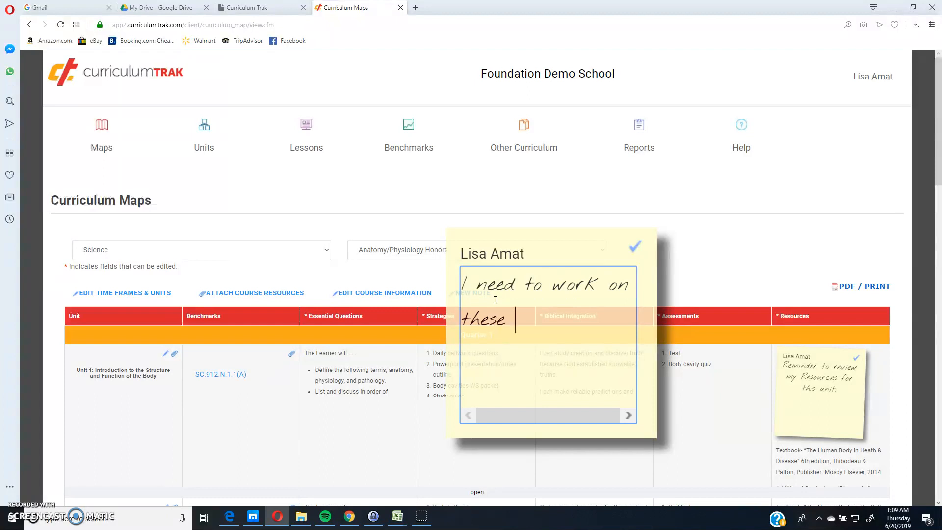
text(Essential Questio)
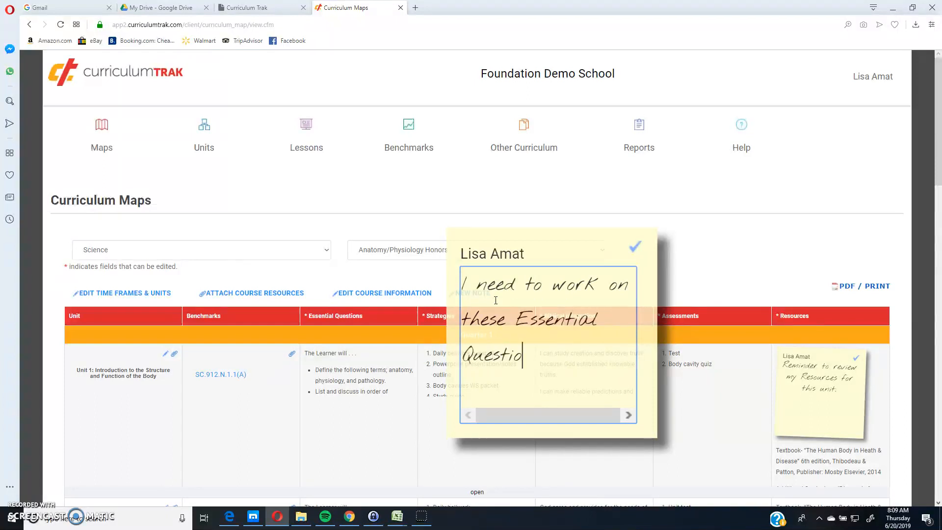
text(ns a biit)
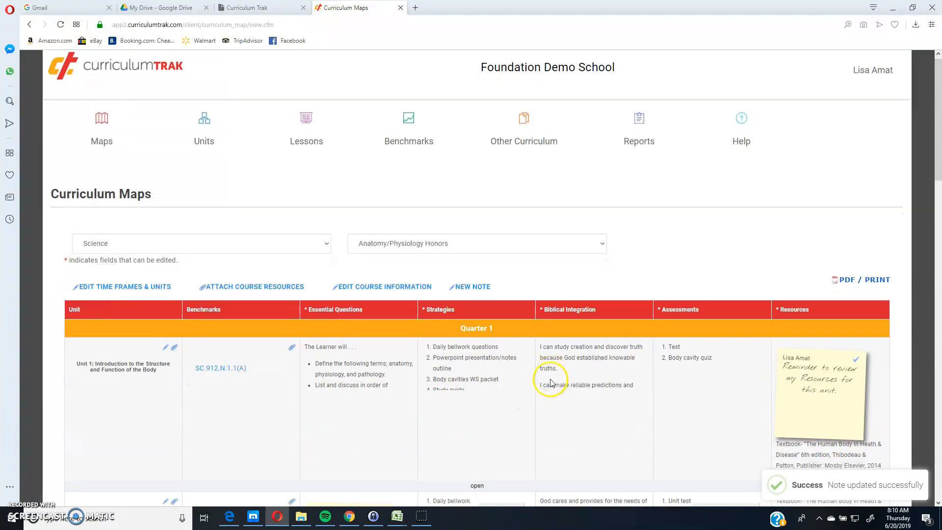
Step: Drag the new note from Unit 2 onto Unit 1's Essential Questions field
scroll(down, 3)
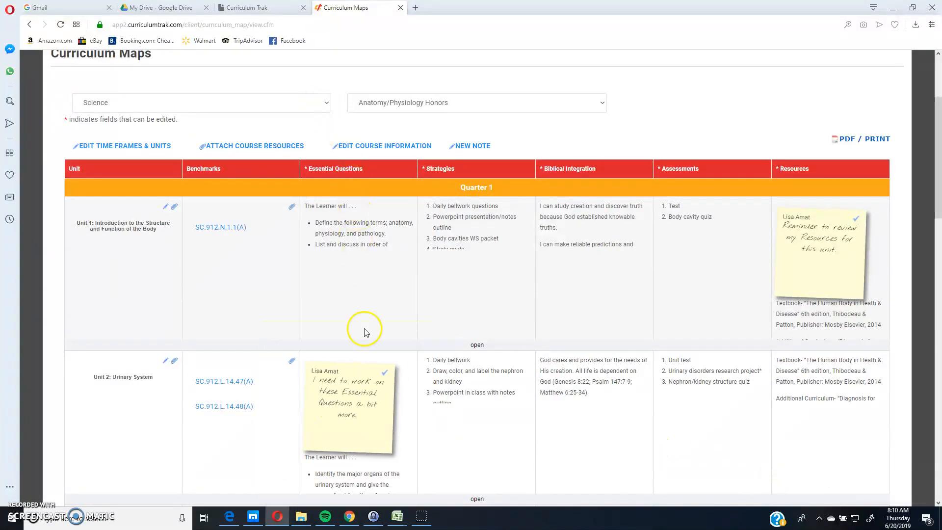
mouse_move(551, 426)
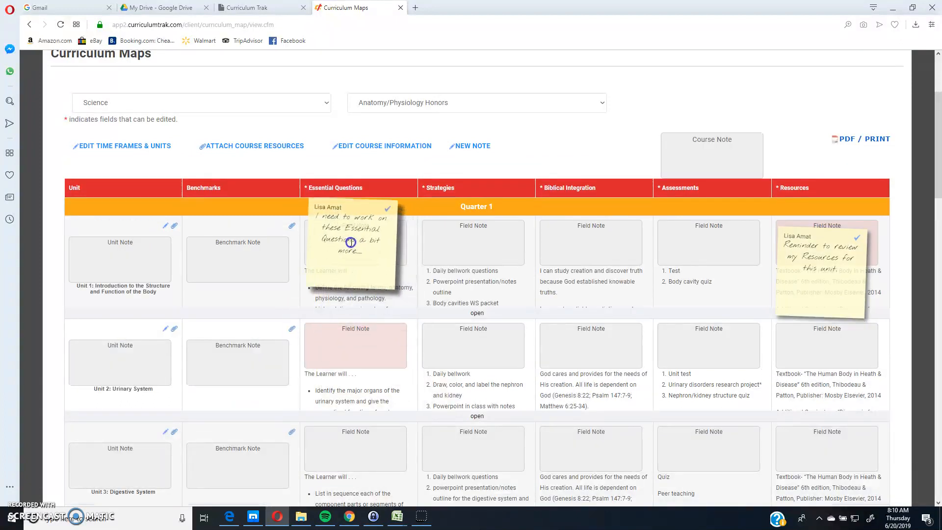
drag(354, 241, 366, 213)
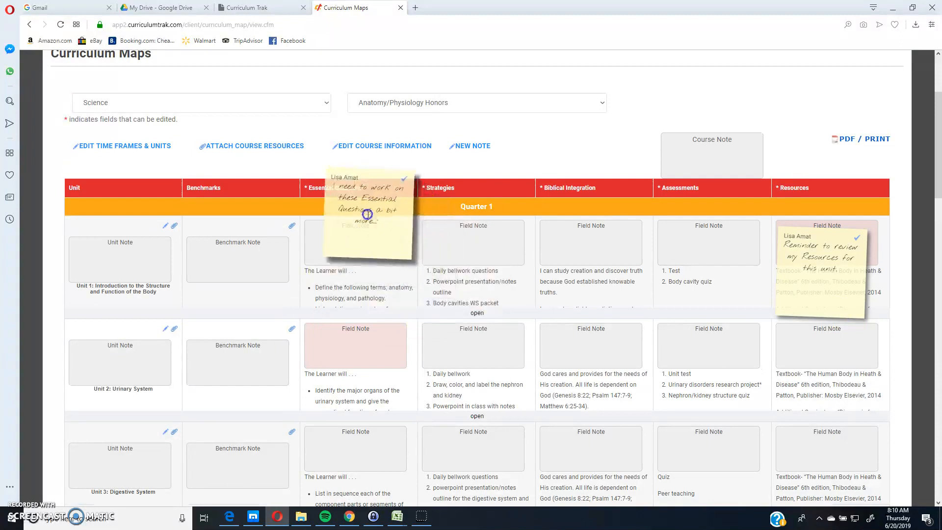
drag(367, 213, 475, 285)
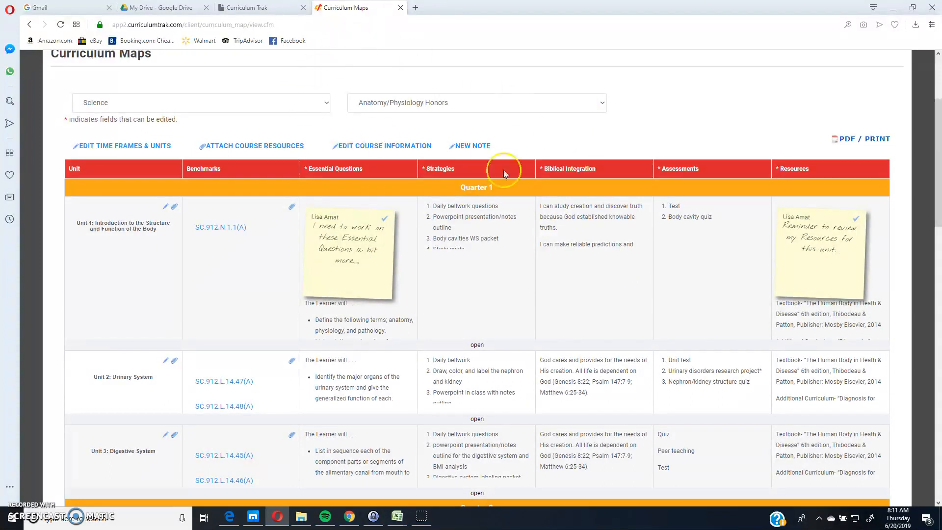
Step: Go to Units and choose the Quarter 1 - Unit 1 plan, showing its fields and sticky notes
click(204, 135)
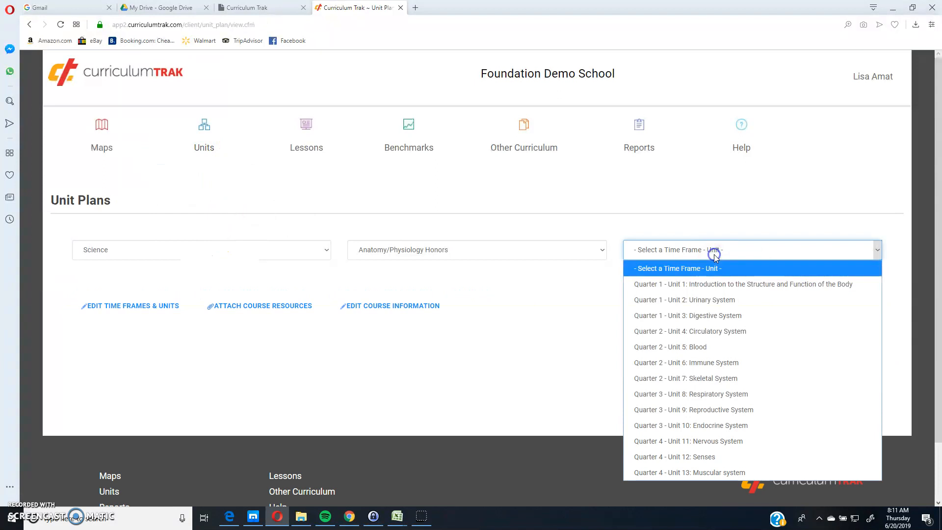
click(742, 283)
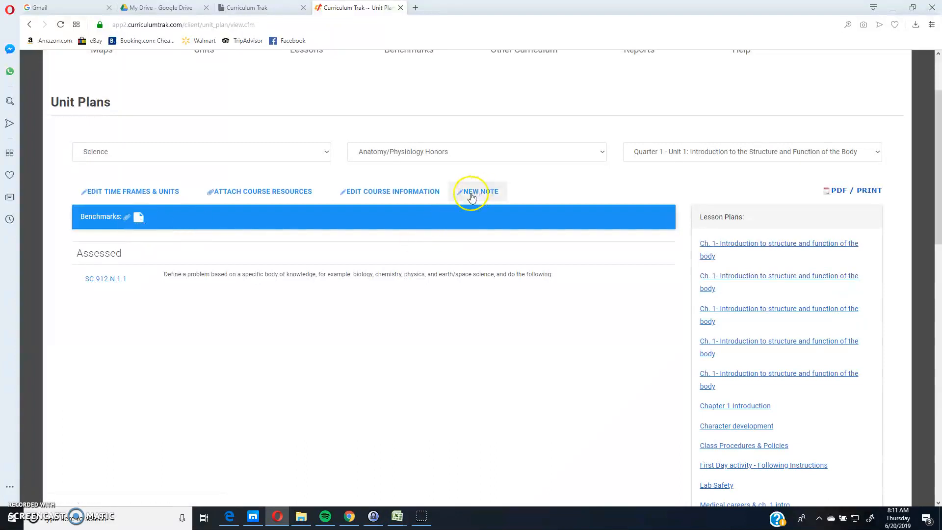
mouse_move(138, 217)
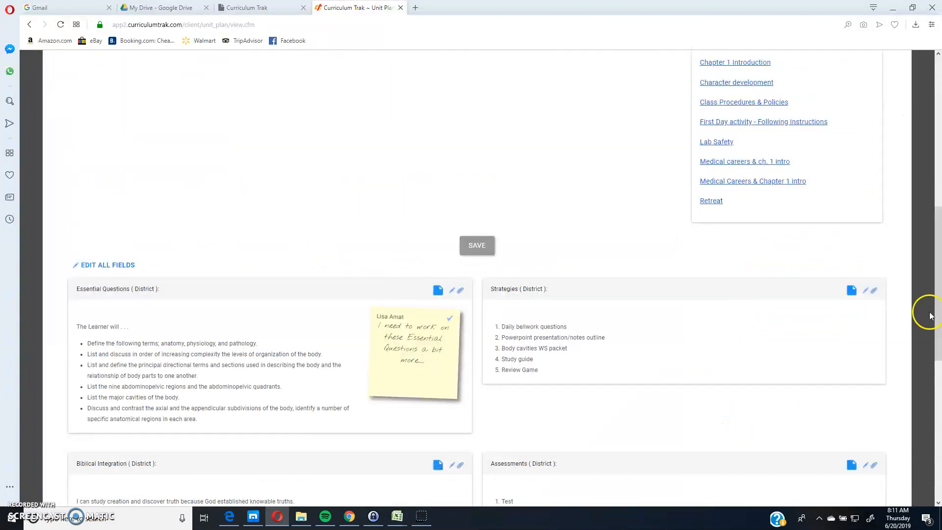
scroll(down, 3)
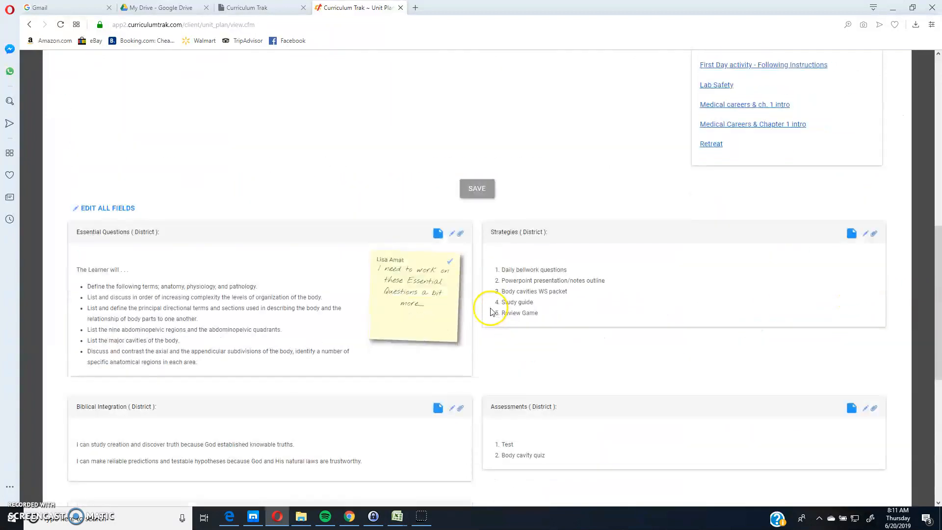
scroll(down, 3)
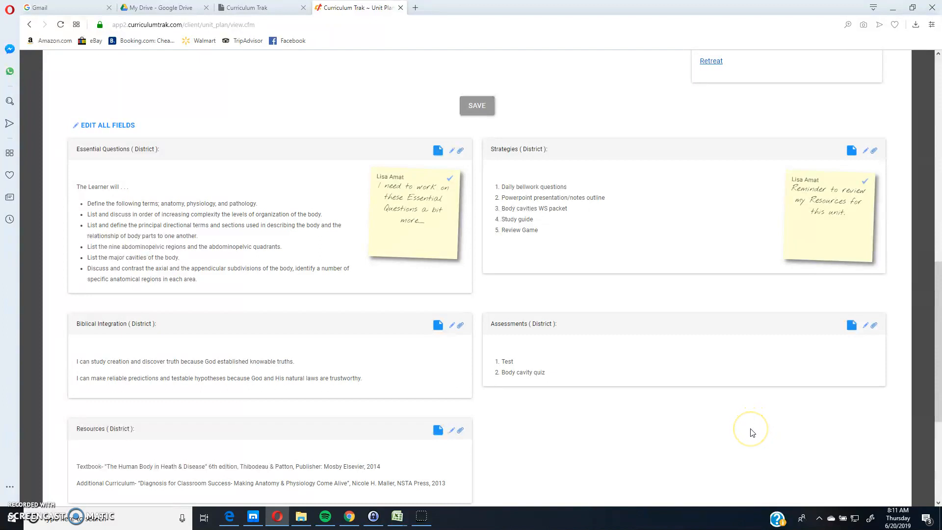
mouse_move(779, 413)
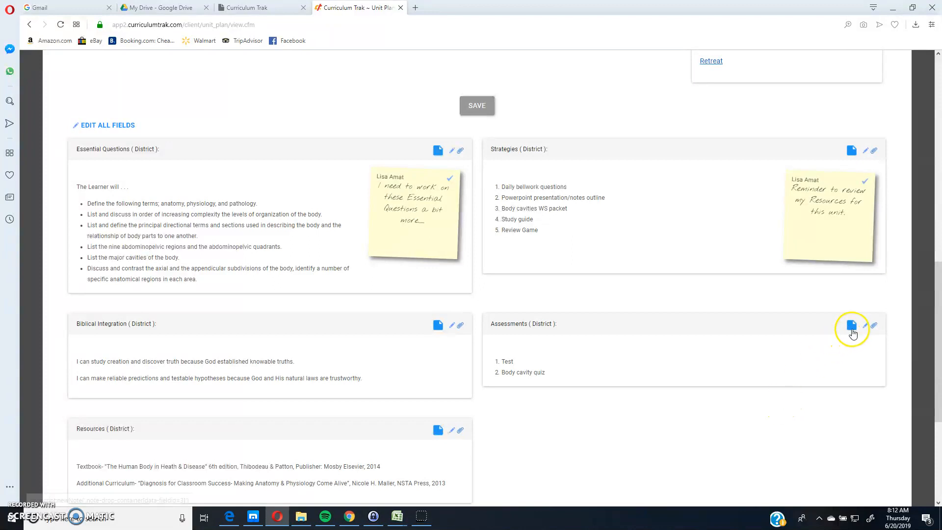
Step: Add a note "This is my note." to the Assessments field, save it, then dismiss it
click(851, 325)
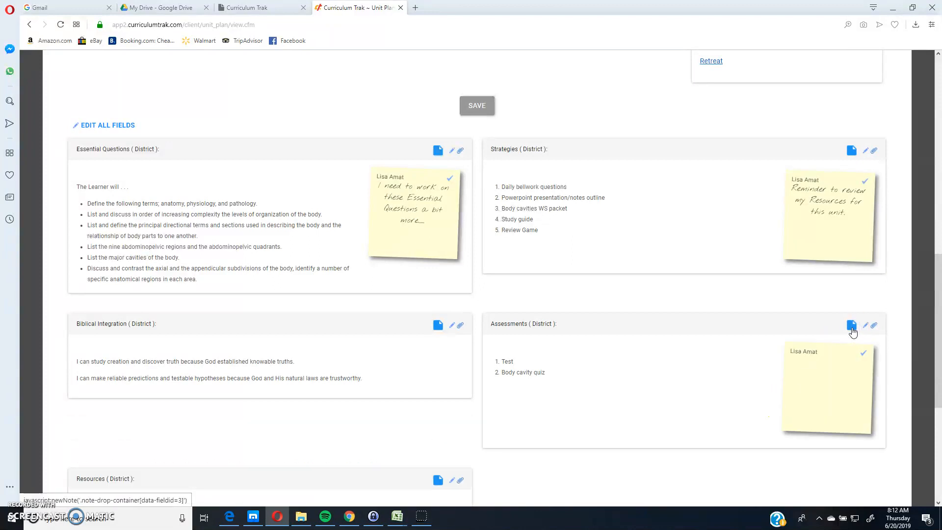
click(851, 325)
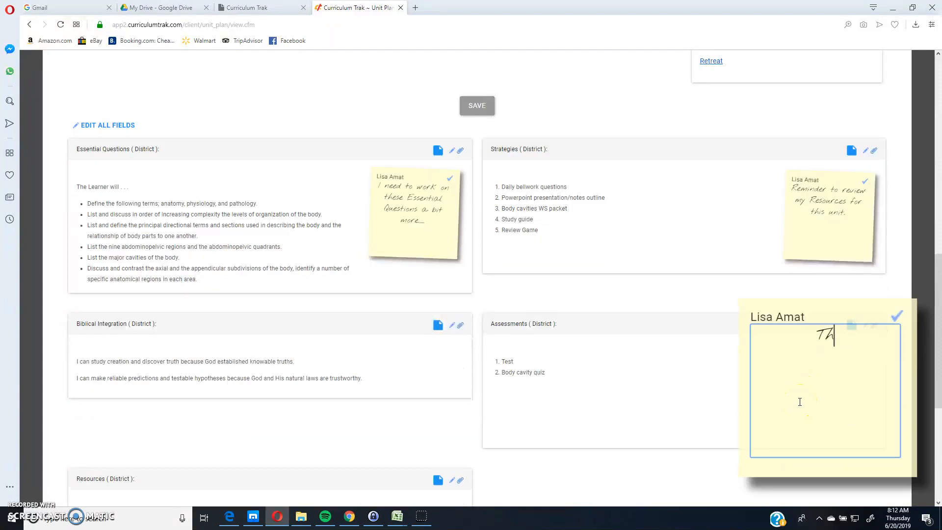
text(This is my note.)
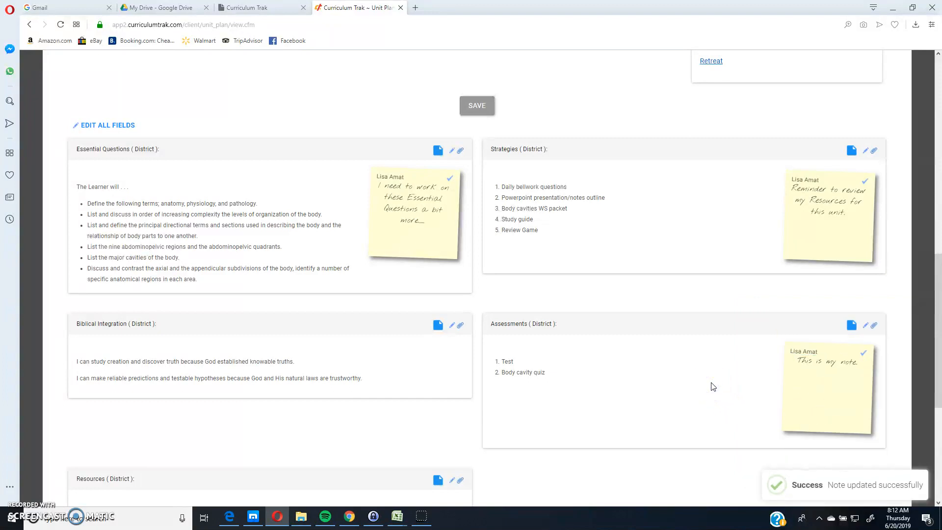
click(895, 316)
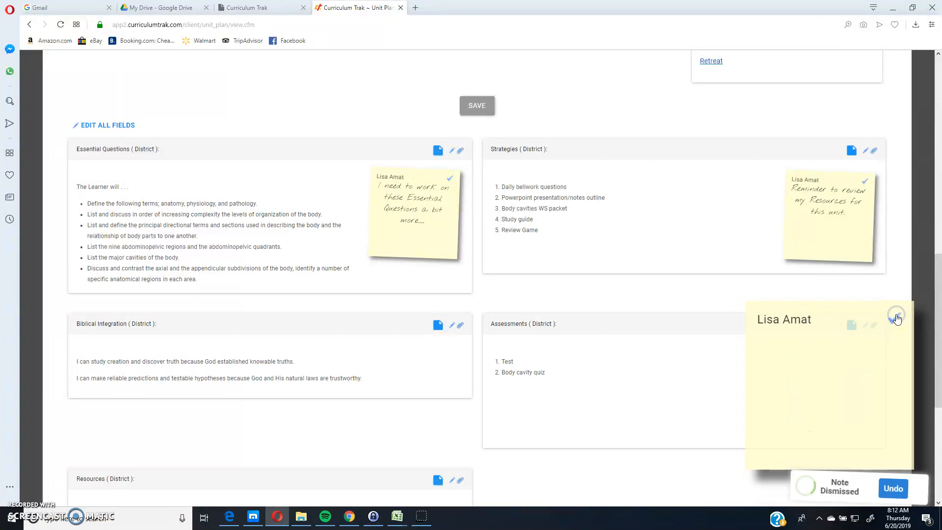
click(896, 316)
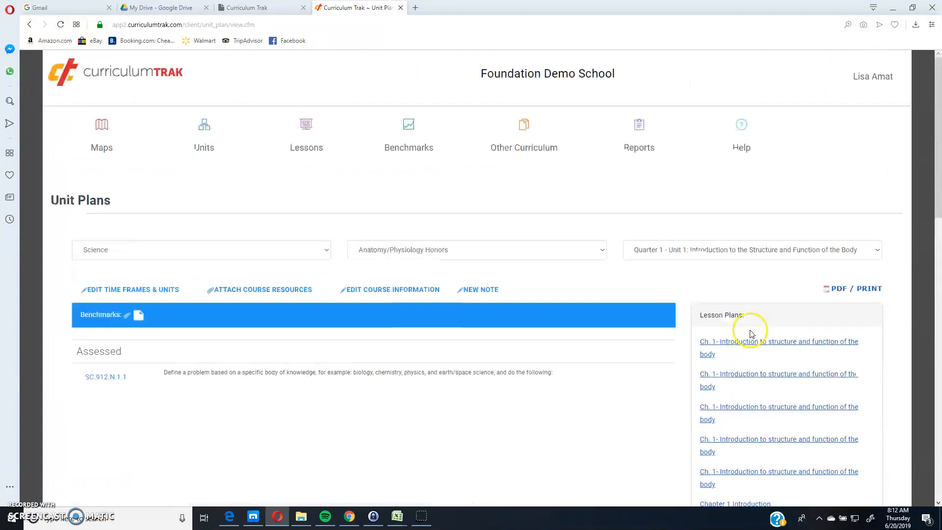
Step: From Reports, open the Notes Log and restore the closed "Lisa...great job with this unit!" note
click(638, 135)
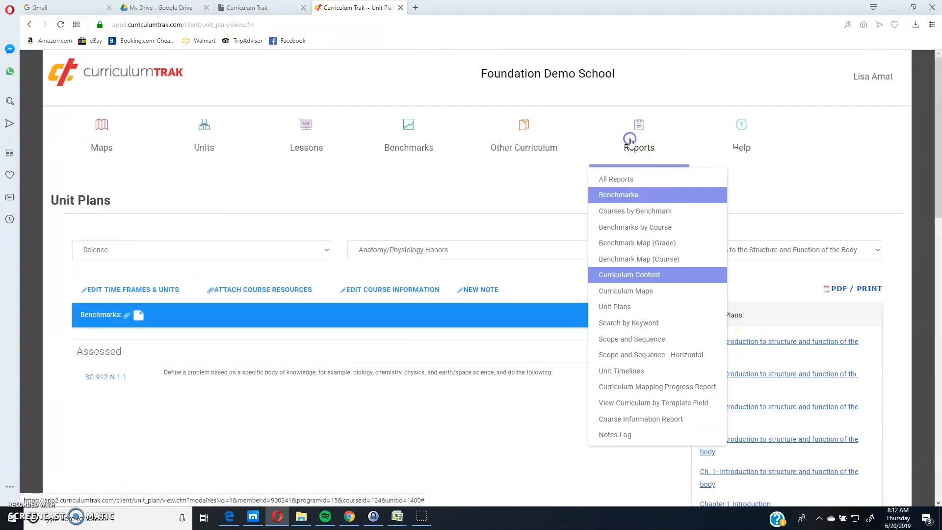
mouse_move(624, 418)
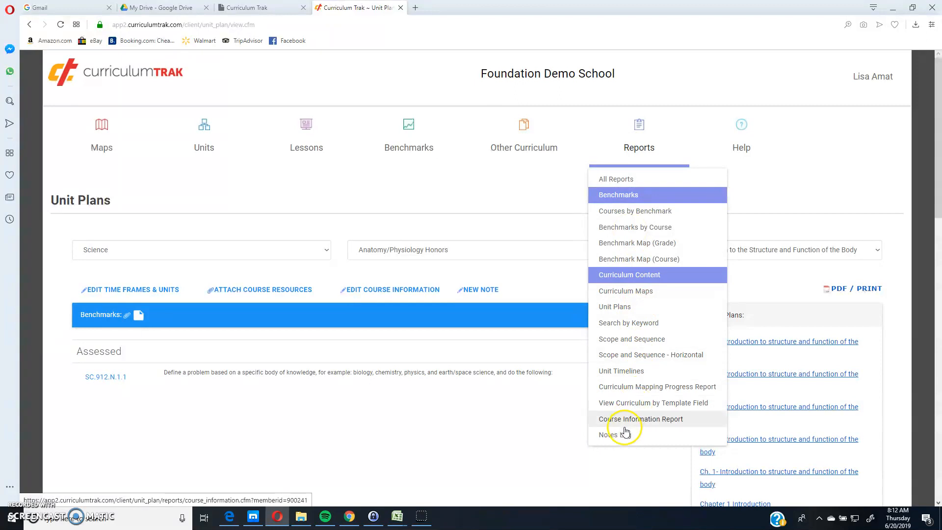
click(608, 434)
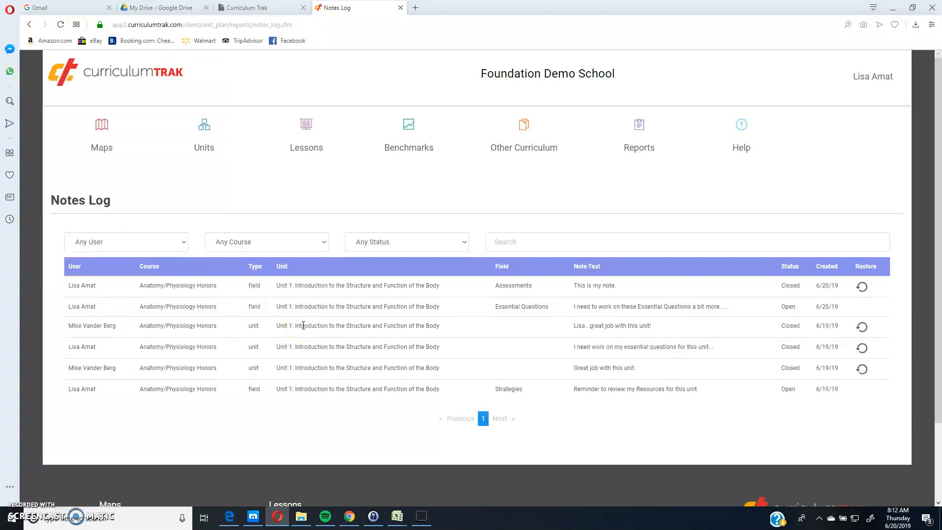
mouse_move(291, 317)
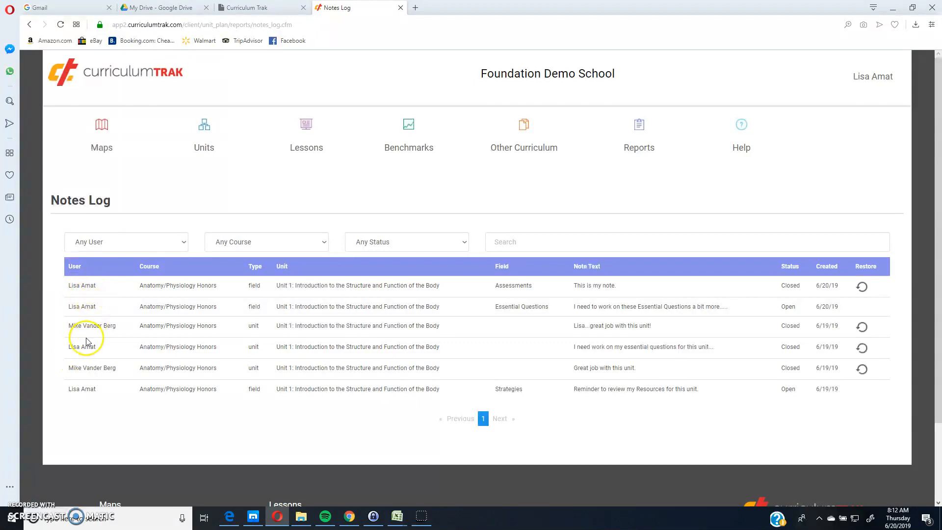
double_click(93, 326)
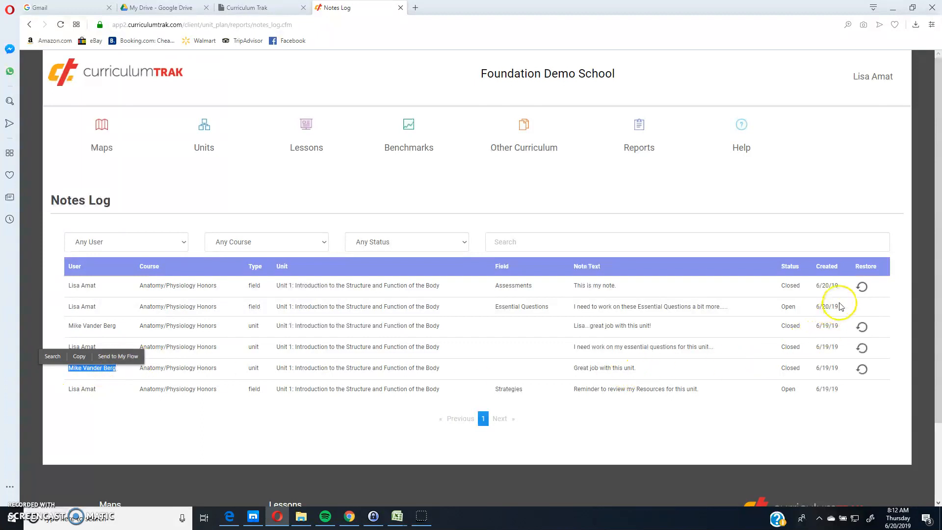
mouse_move(352, 281)
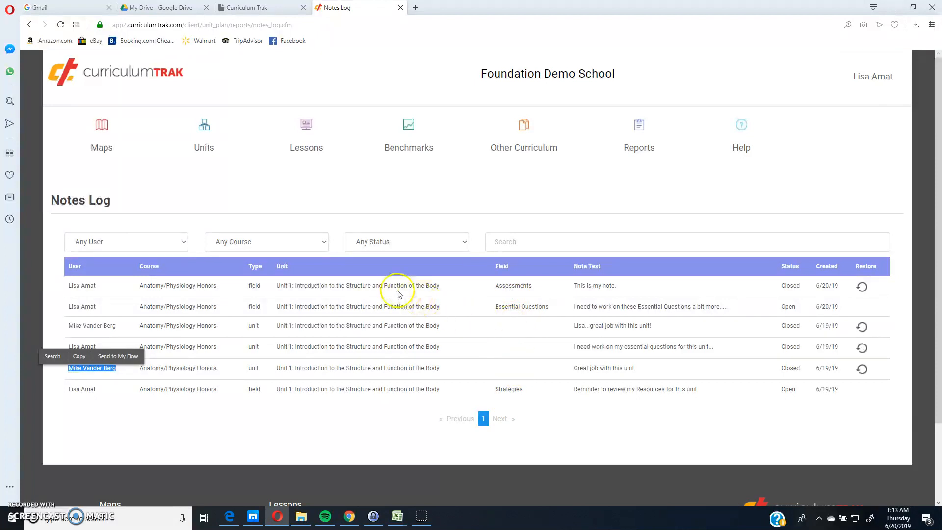
mouse_move(148, 311)
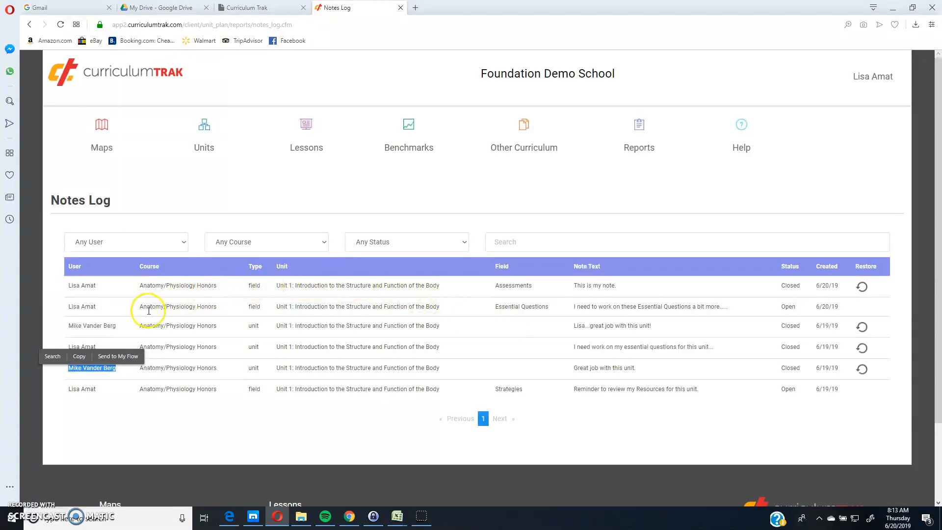
mouse_move(255, 285)
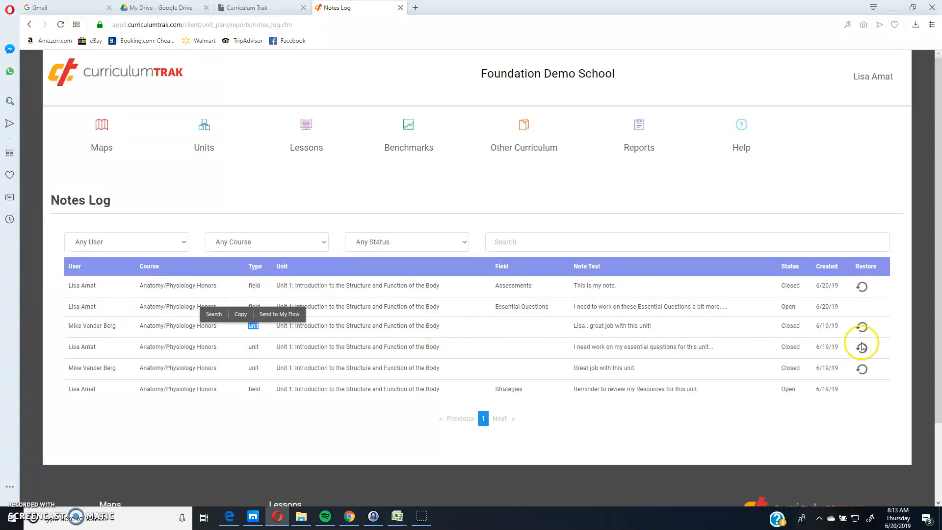
mouse_move(862, 325)
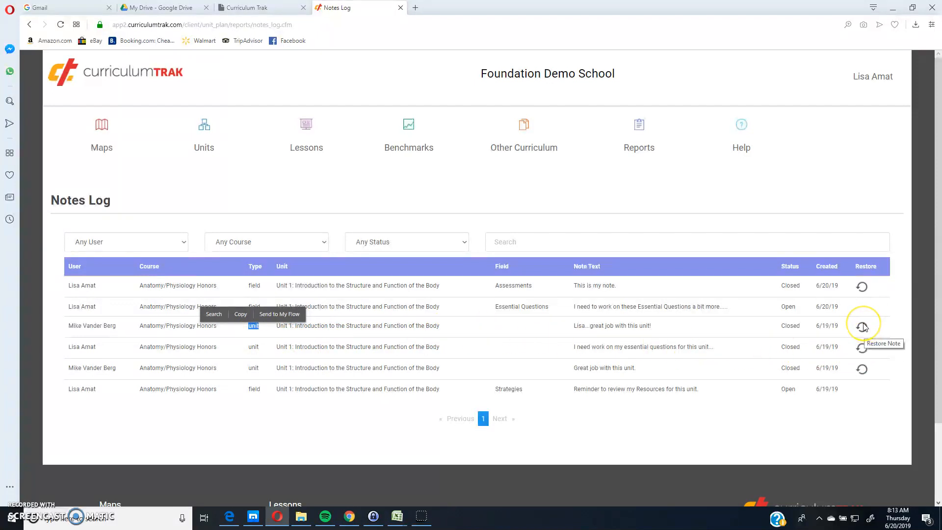
click(861, 326)
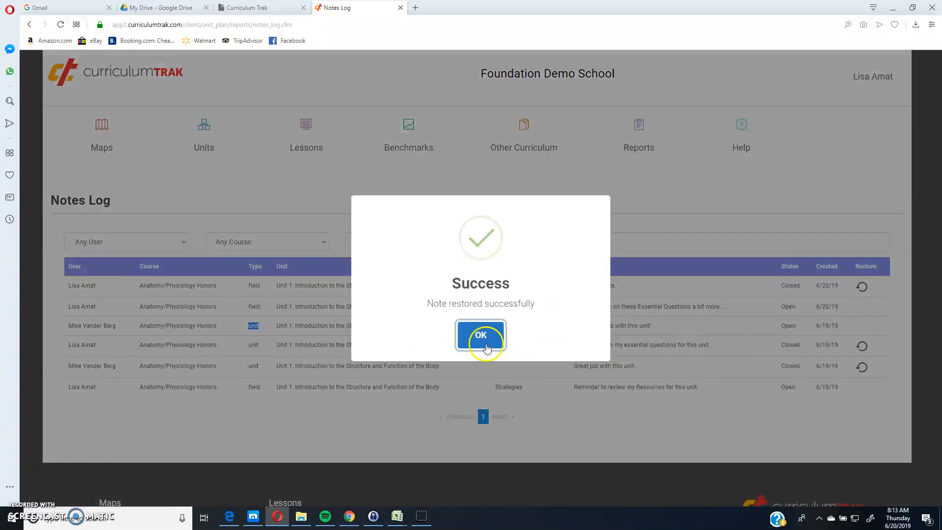
click(480, 335)
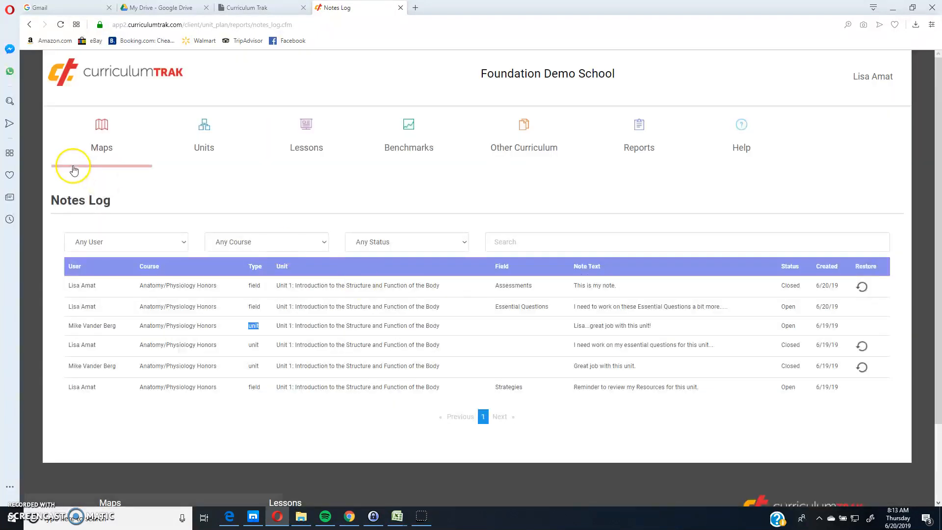
Step: Return to the curriculum map and shrink the restored great job note back onto Unit 1
click(101, 132)
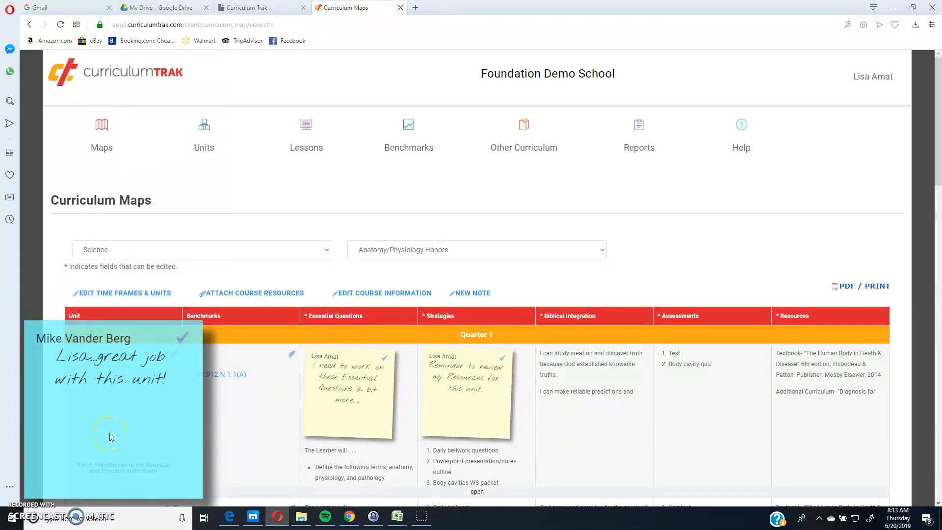
click(639, 134)
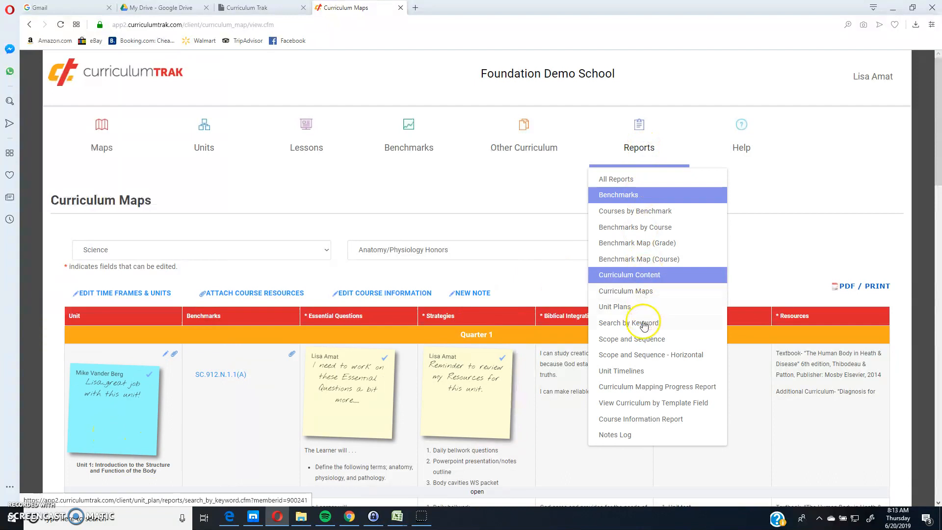
mouse_move(409, 162)
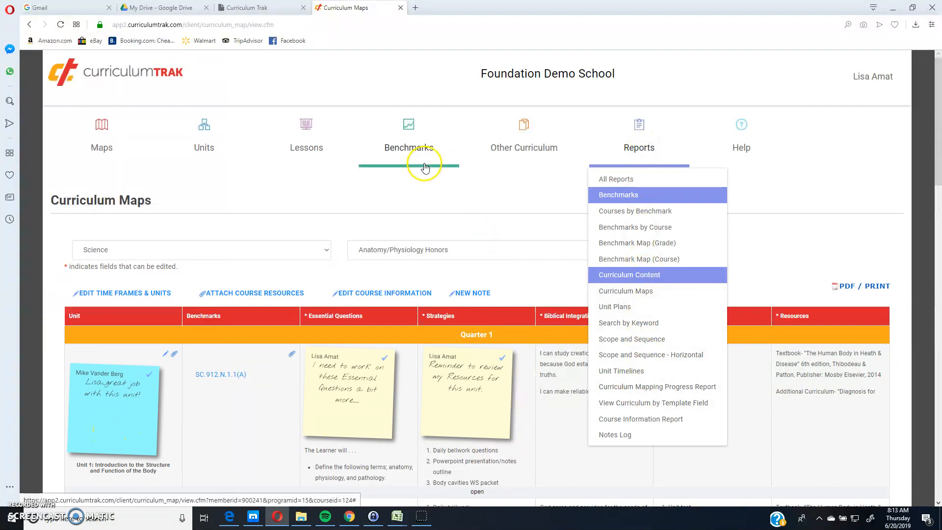
mouse_move(779, 66)
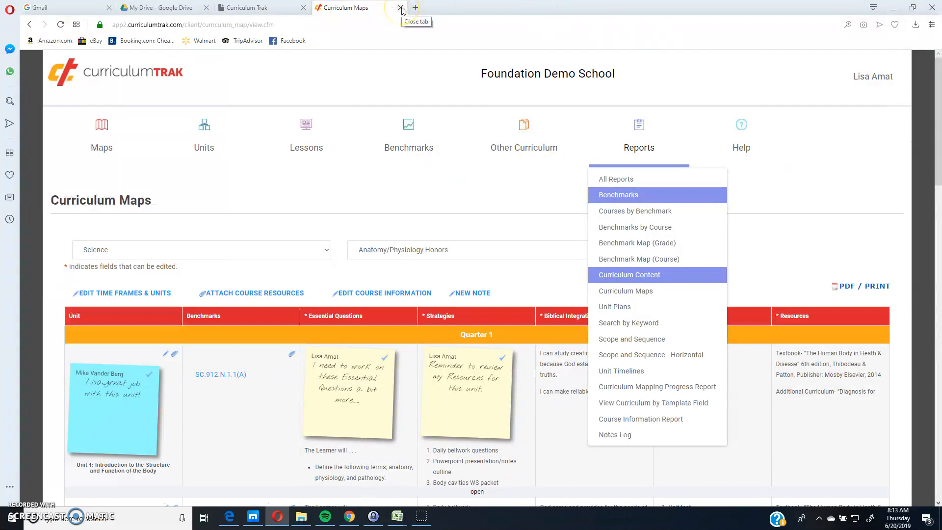
click(400, 7)
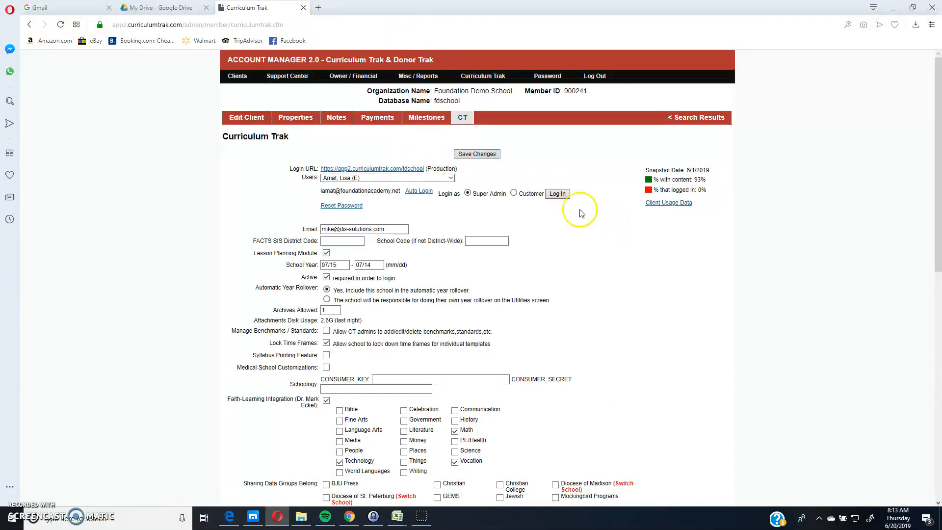
click(388, 178)
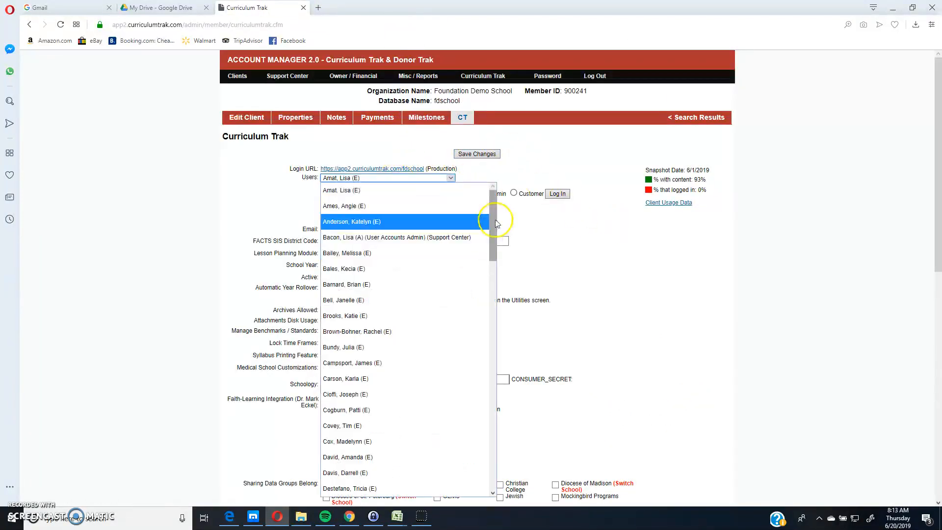
scroll(down, 3)
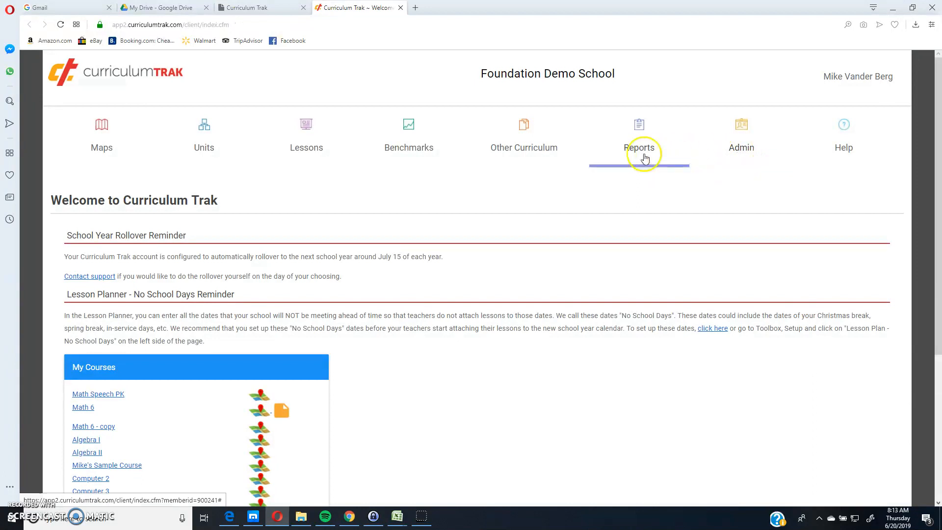
click(638, 134)
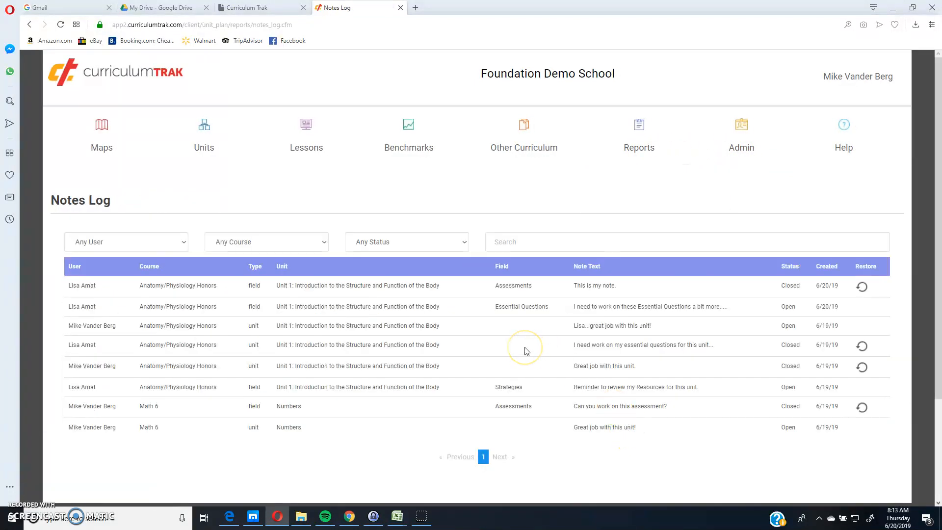
scroll(down, 3)
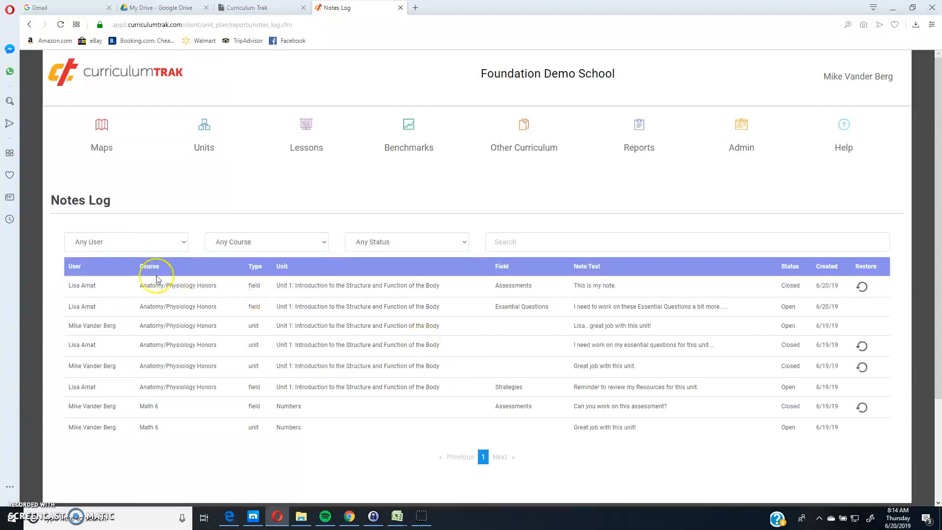
click(126, 241)
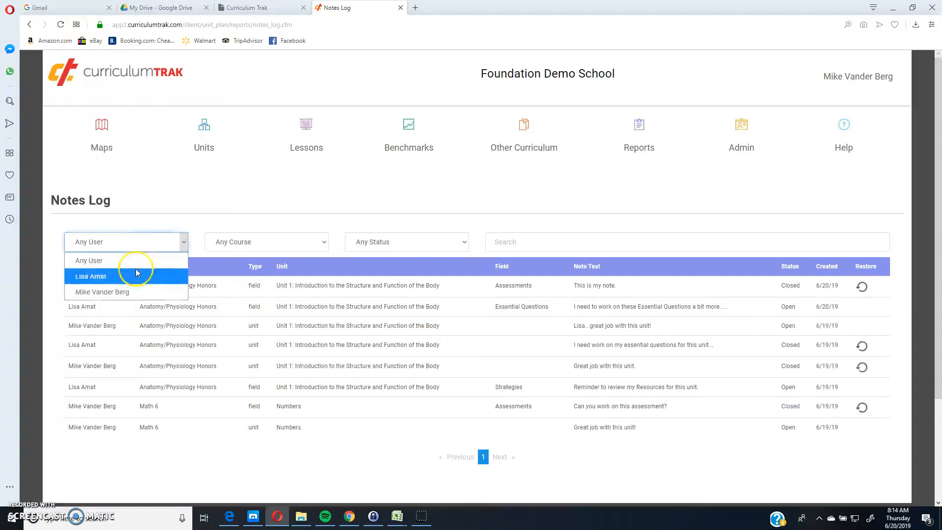
click(102, 291)
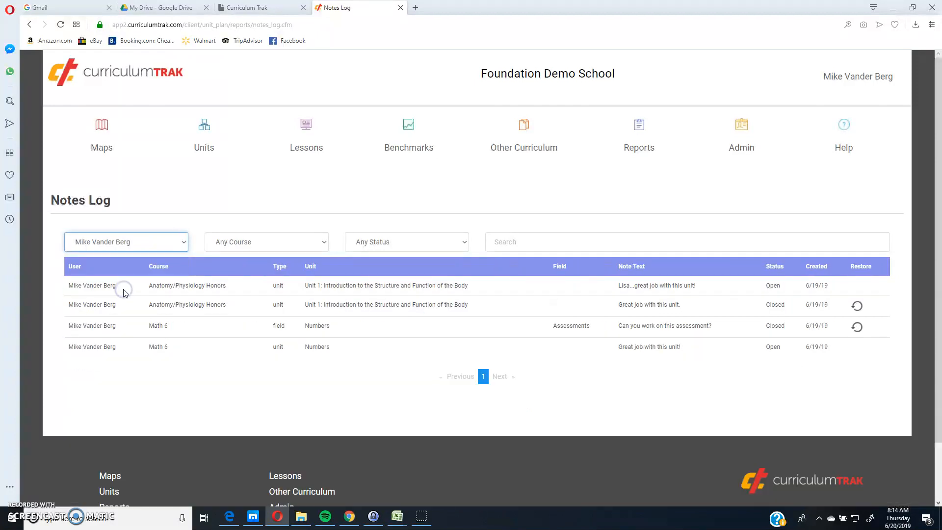
click(127, 241)
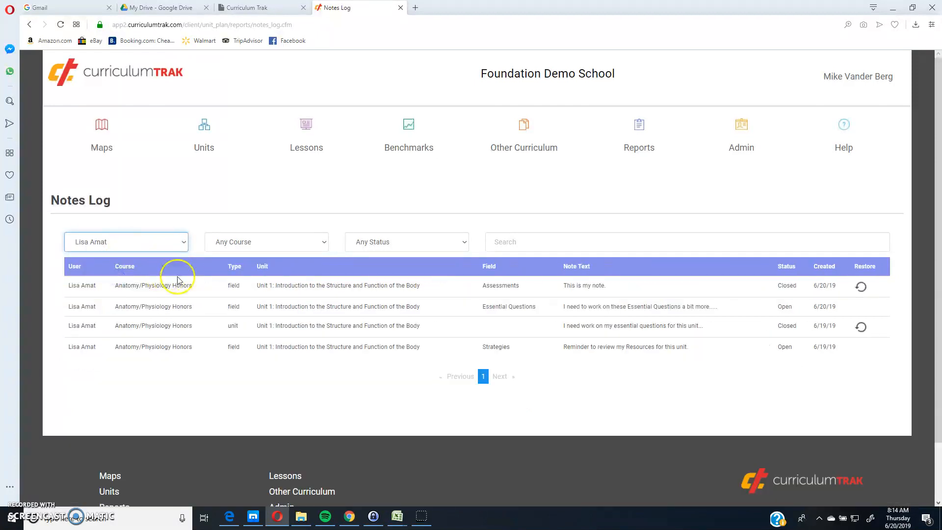
Step: Filter the Notes Log to the Math 6 course and move to the text search box
click(126, 241)
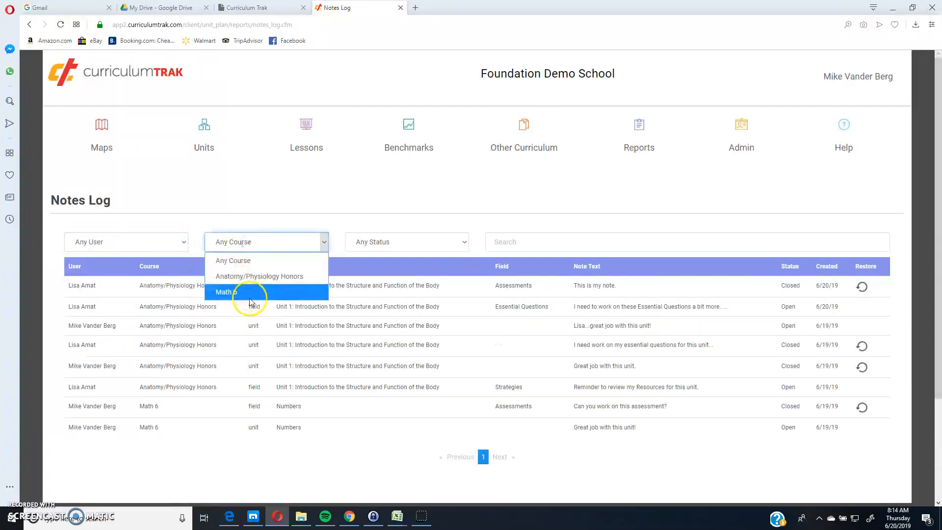
click(227, 292)
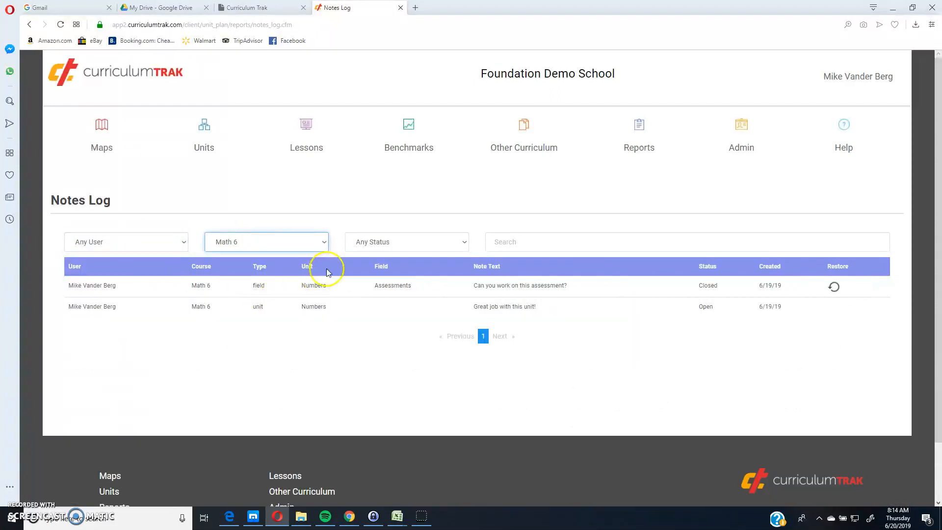
click(407, 241)
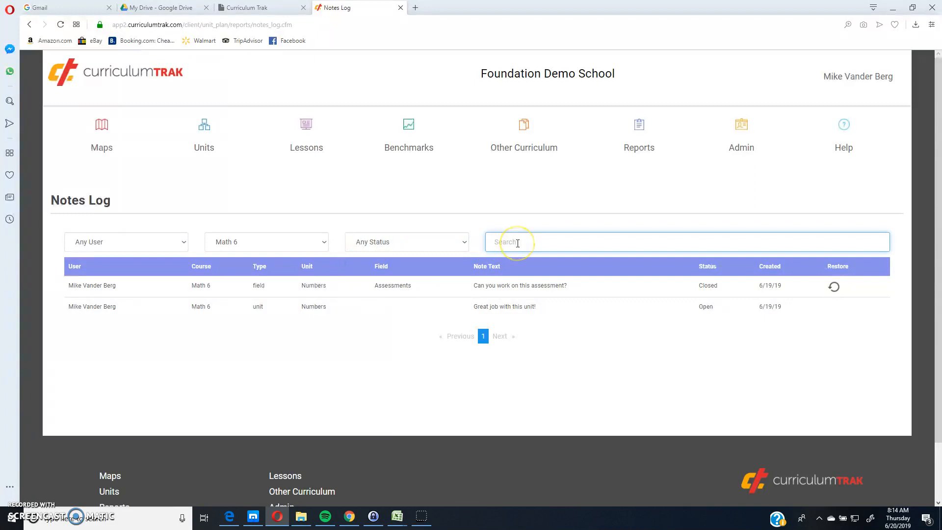
Step: Reset the filter to Any Course and search notes for 'assess' then 'que'
click(264, 241)
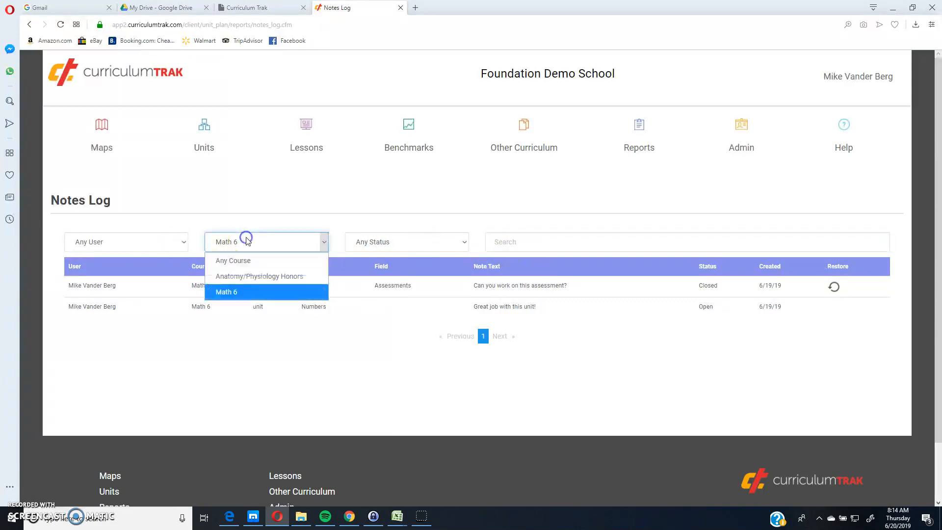
text(a)
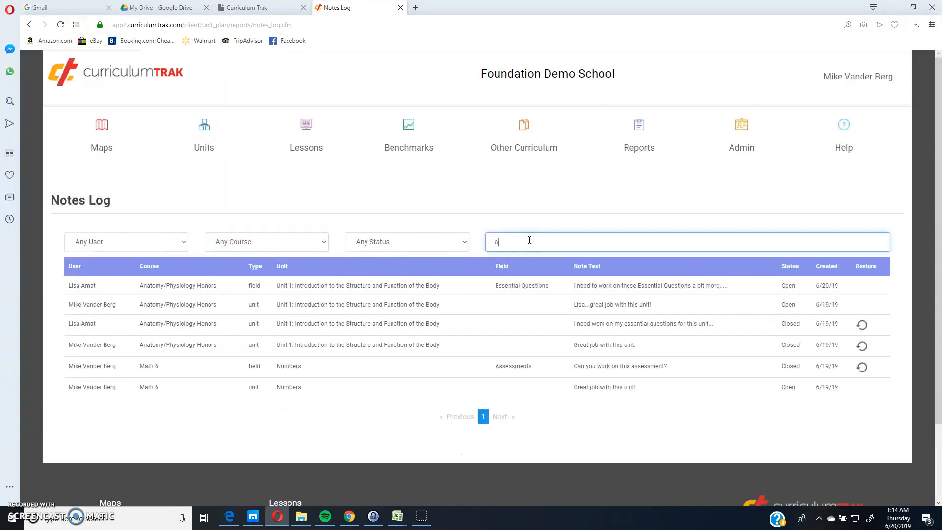
text(ssess)
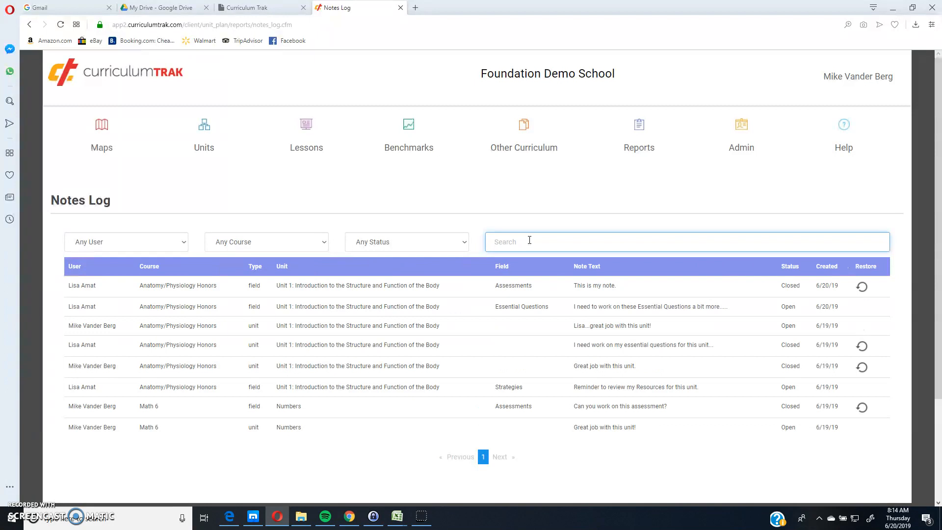
text(que)
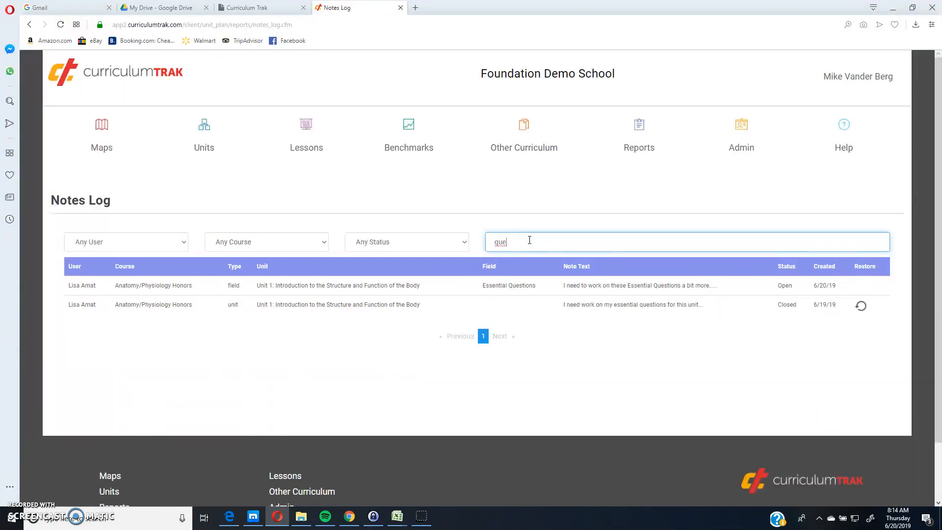
text(st)
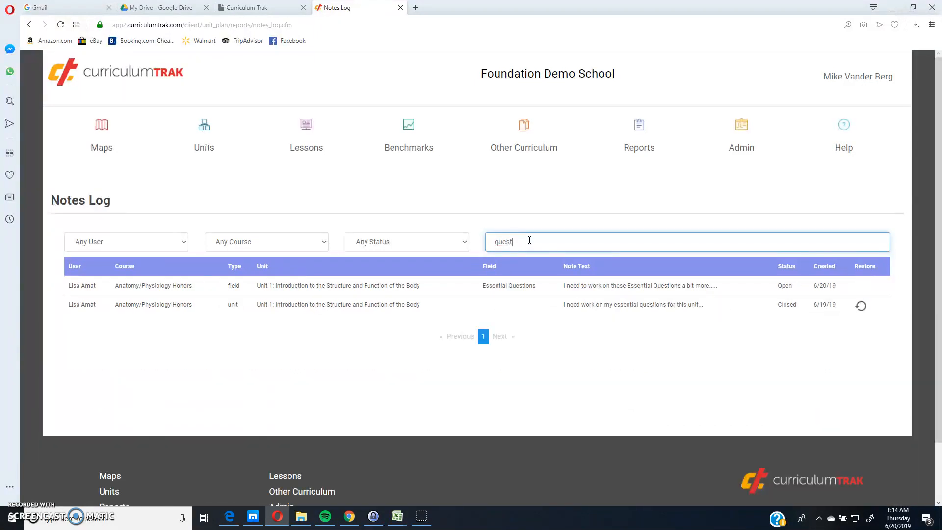
key(Backspace)
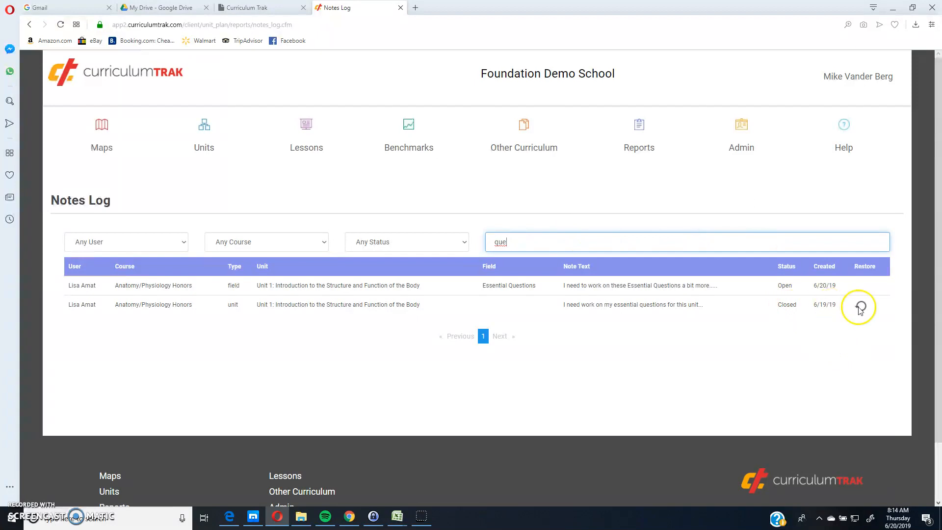
mouse_move(859, 307)
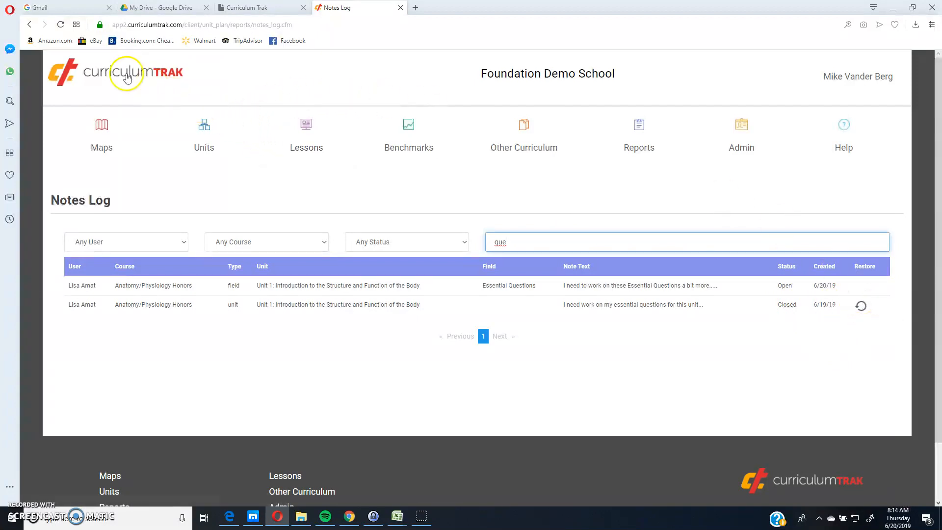
click(127, 72)
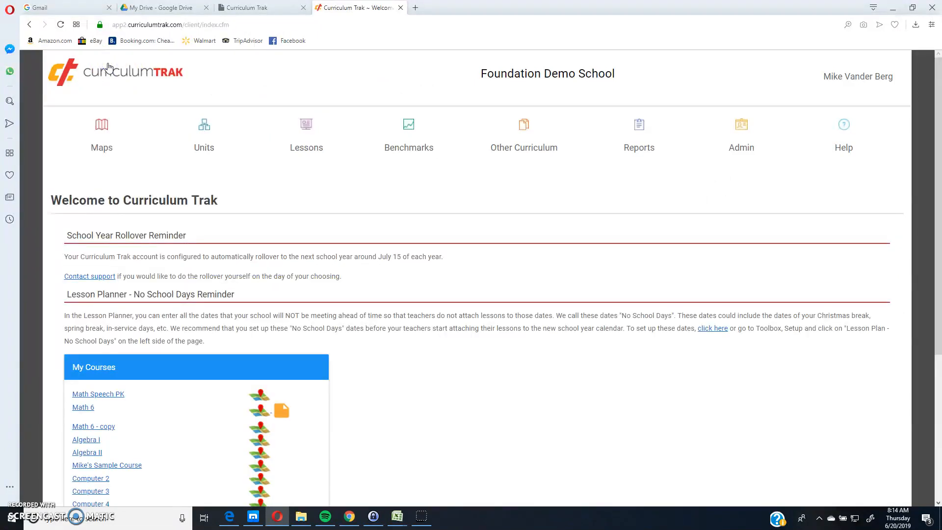
scroll(down, 3)
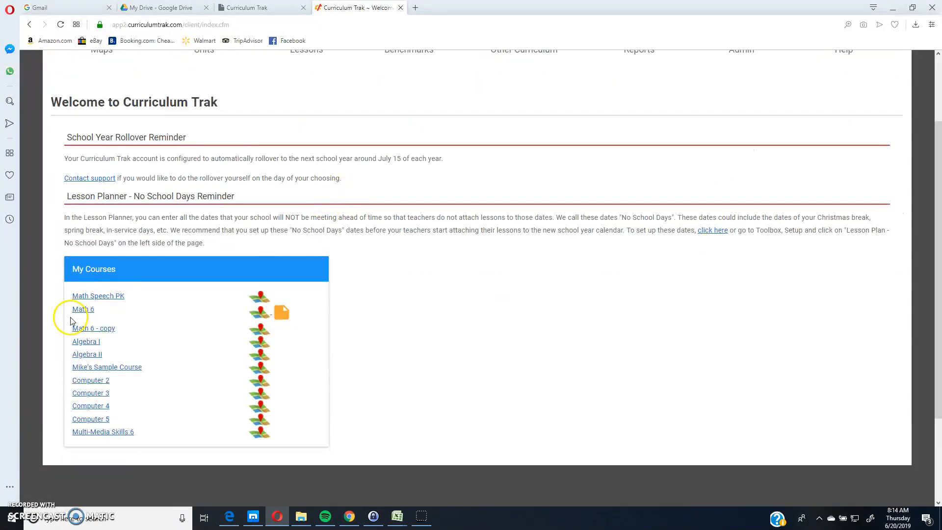
mouse_move(281, 314)
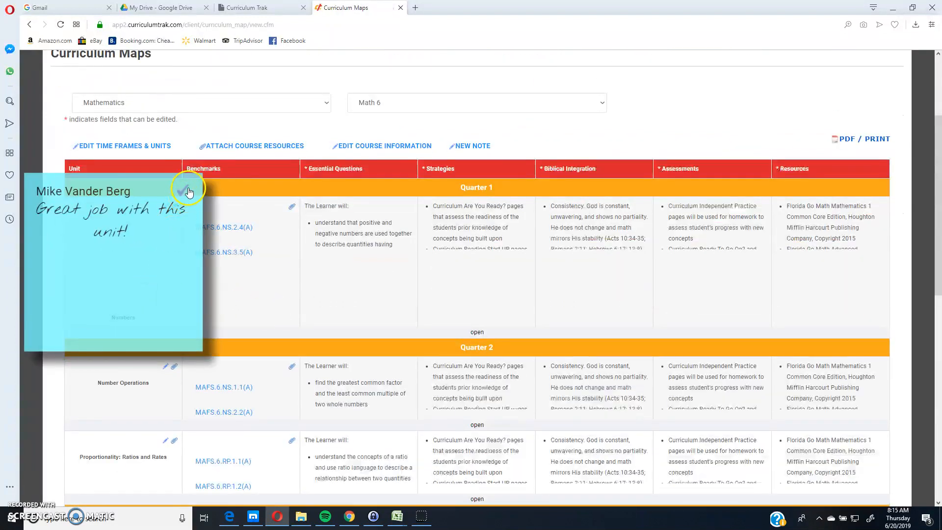
click(187, 191)
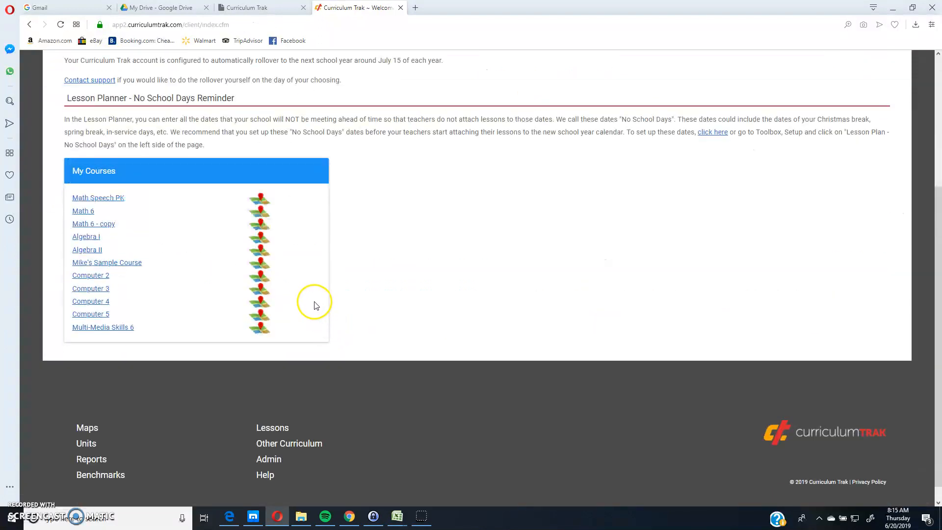
mouse_move(198, 484)
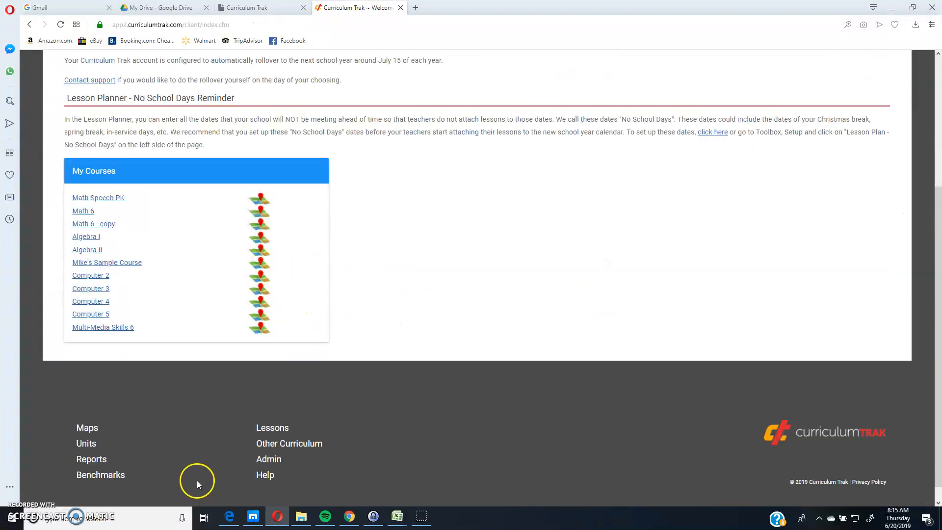